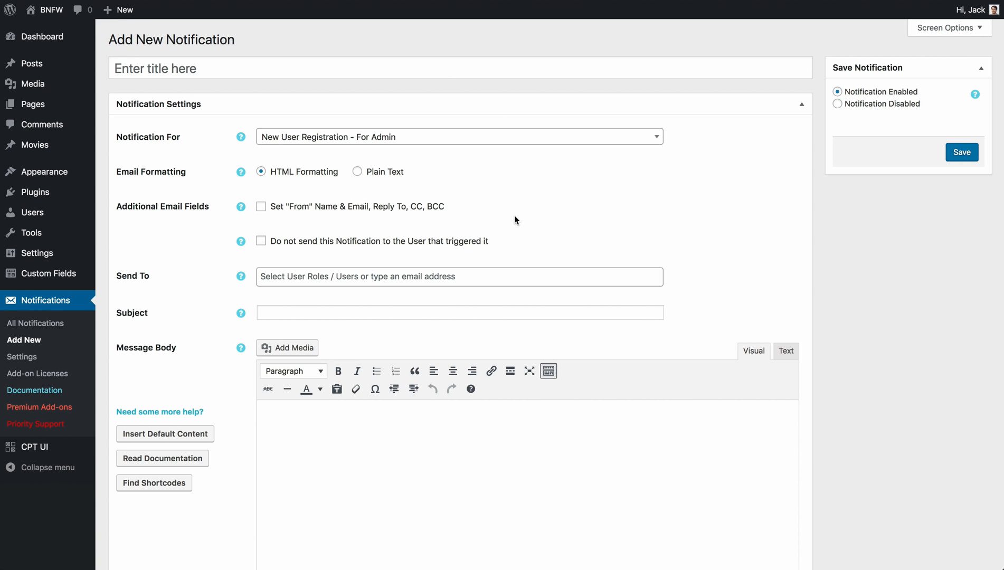
pyautogui.moveTo(522, 197)
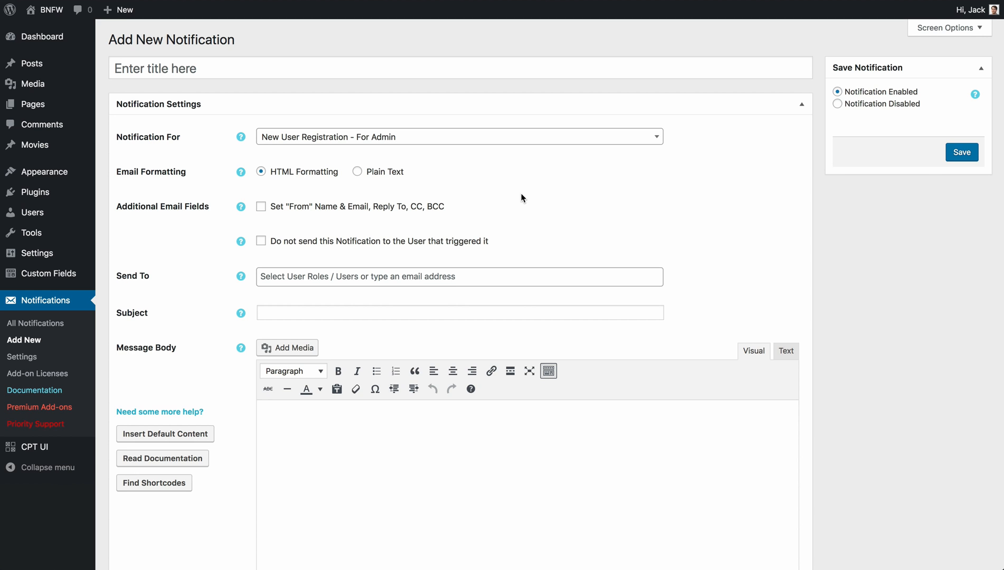
pyautogui.moveTo(524, 200)
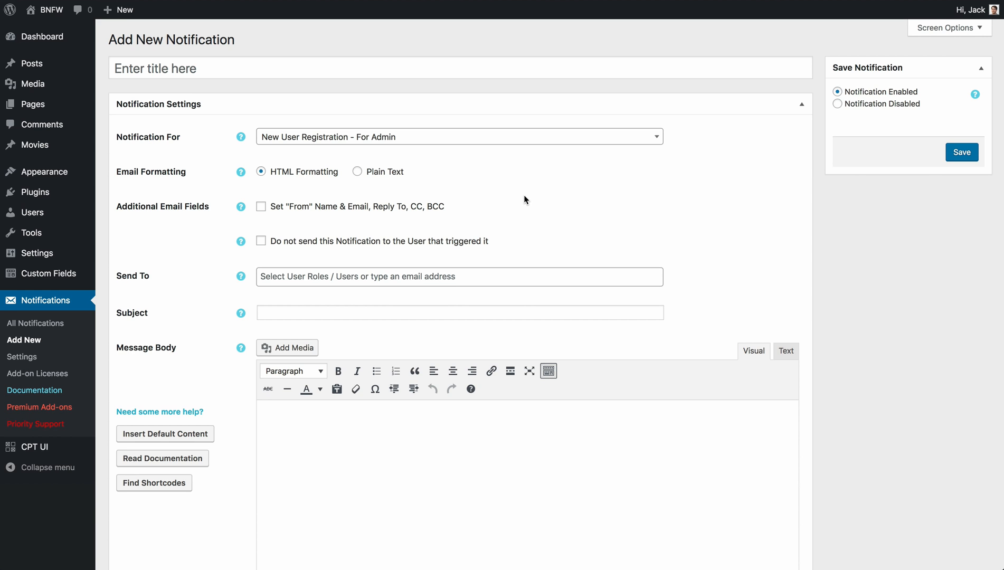
pyautogui.moveTo(520, 166)
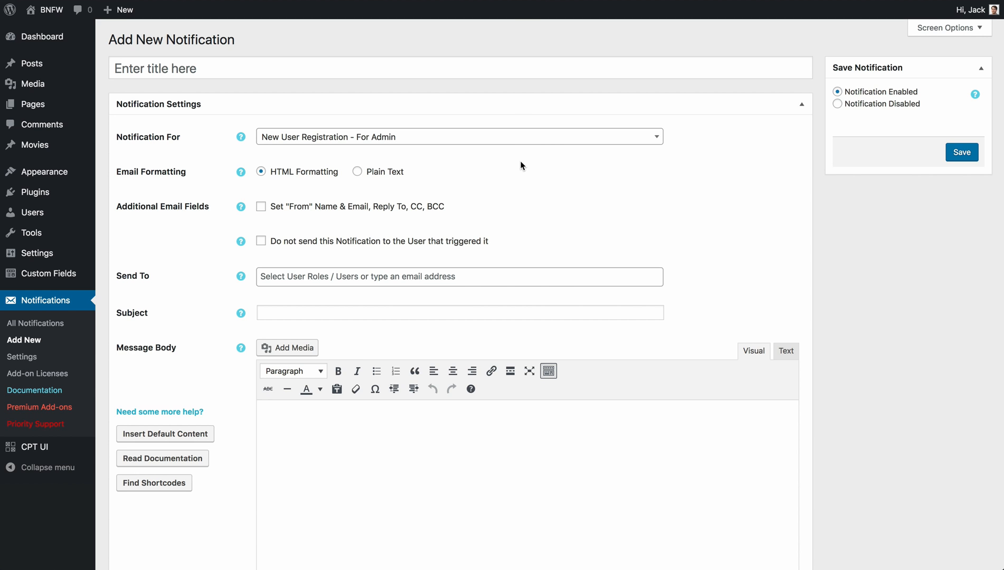
pyautogui.moveTo(523, 169)
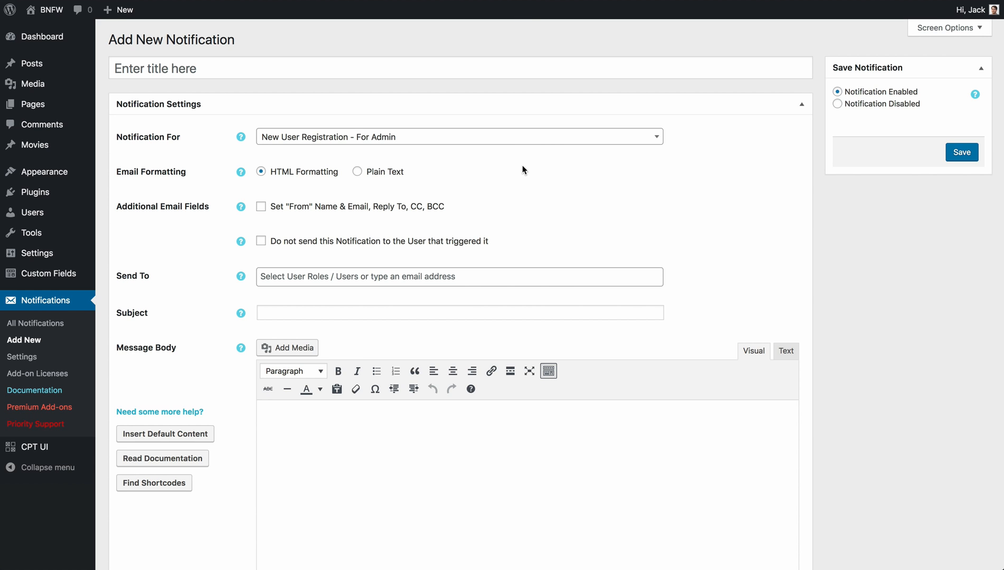
pyautogui.moveTo(524, 189)
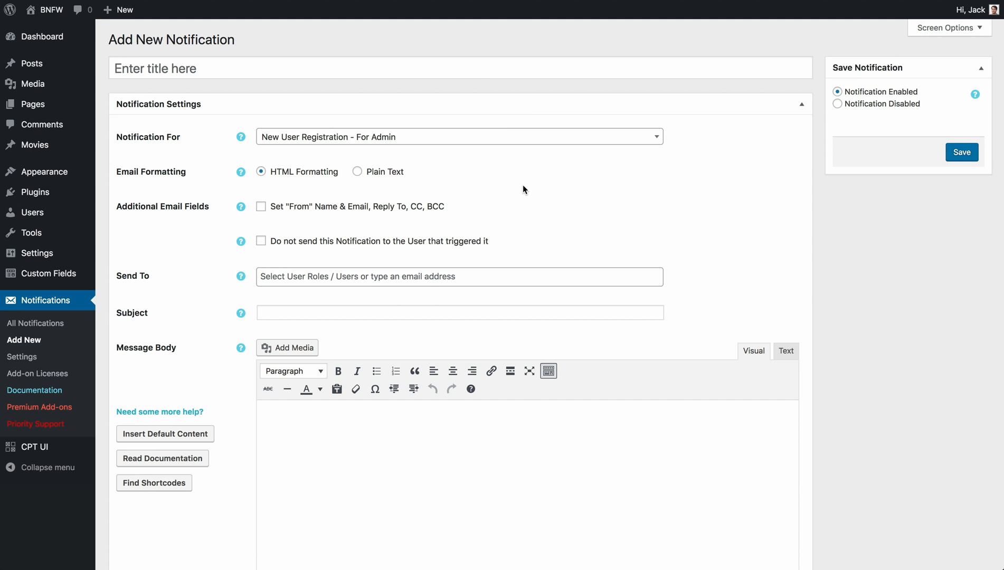
pyautogui.moveTo(473, 68)
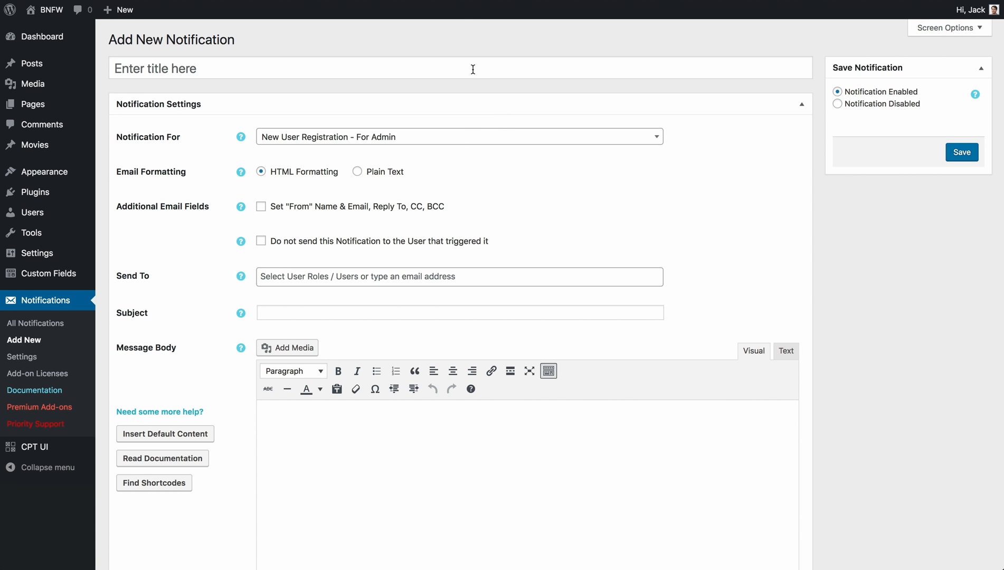
# Choose the New Post Published trigger and title the notification '...Send to a Custom Field'
pyautogui.click(458, 136)
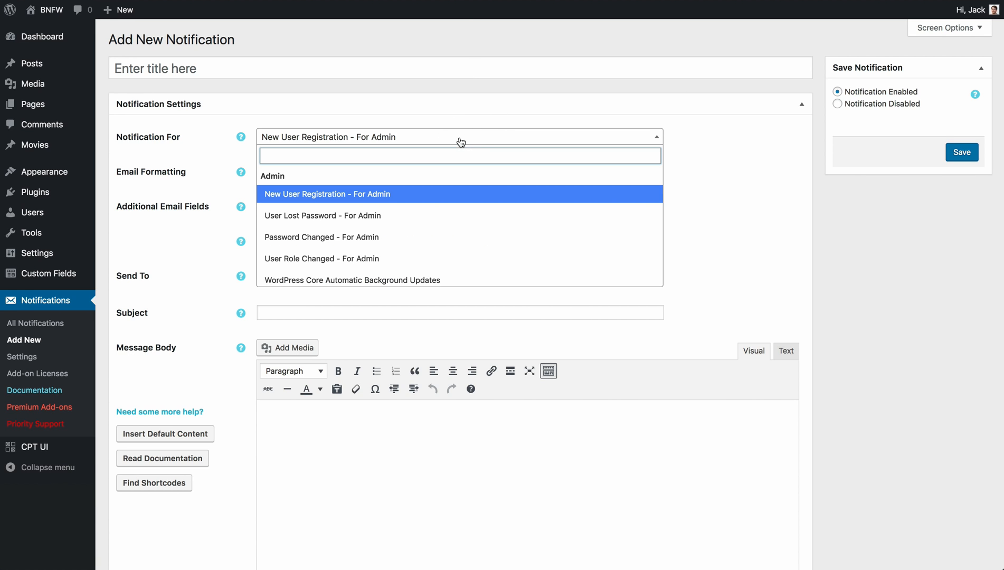
pyautogui.write('published -')
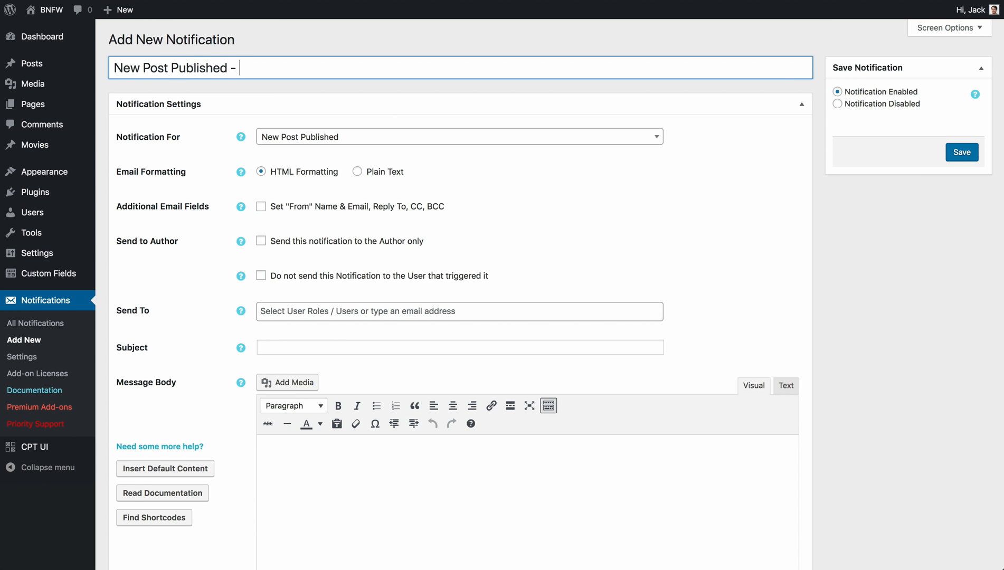
pyautogui.write('Send to a Cus')
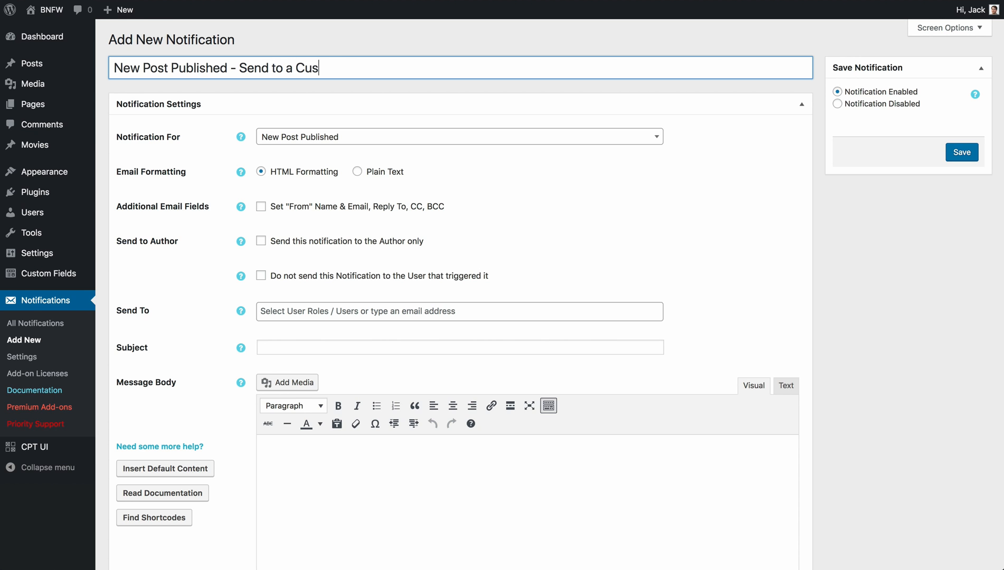
pyautogui.write('tom Field')
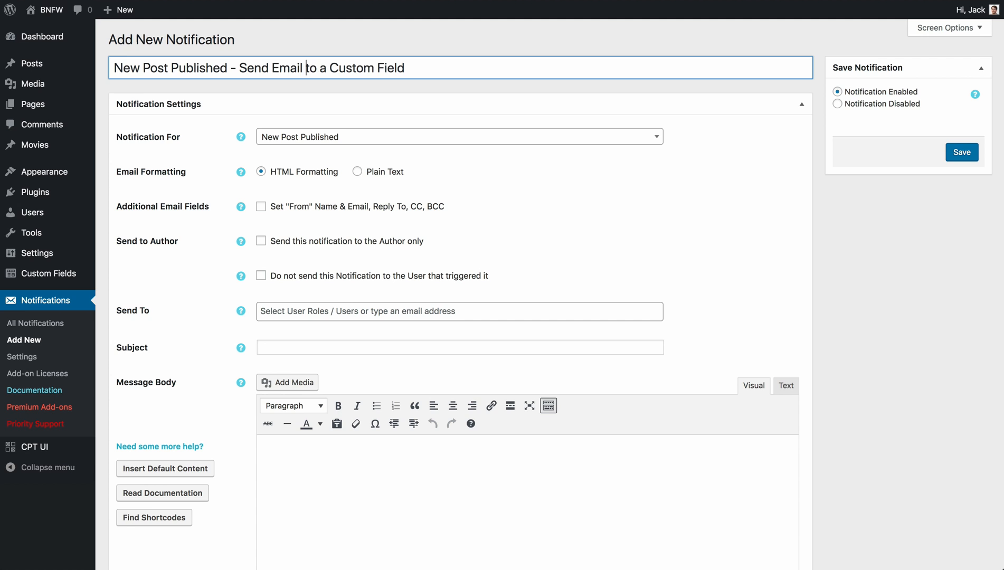
pyautogui.click(459, 311)
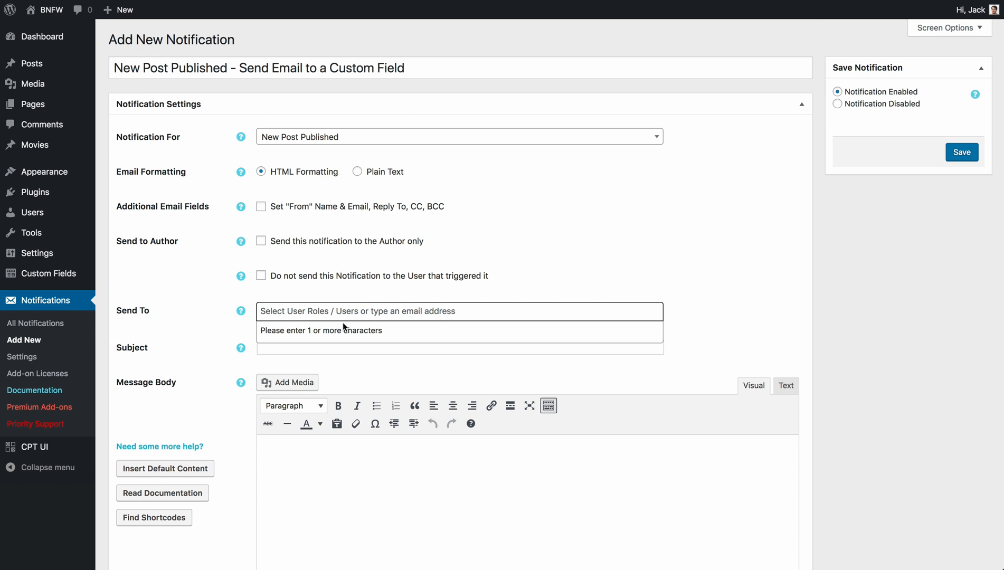
# Add Administrator (2 Users) and [custom_field field="text"] as the Send To recipients
pyautogui.write('admin')
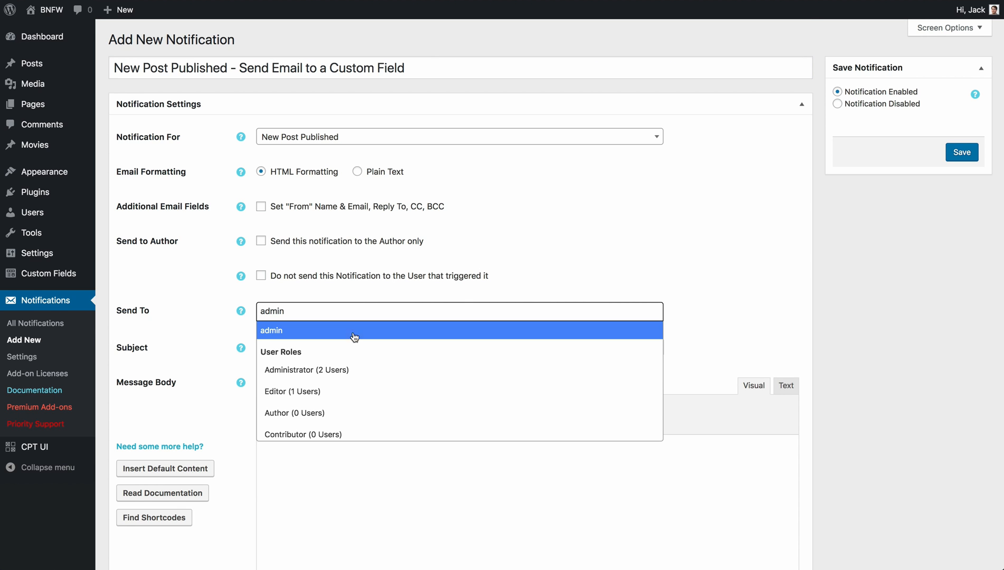
pyautogui.click(306, 370)
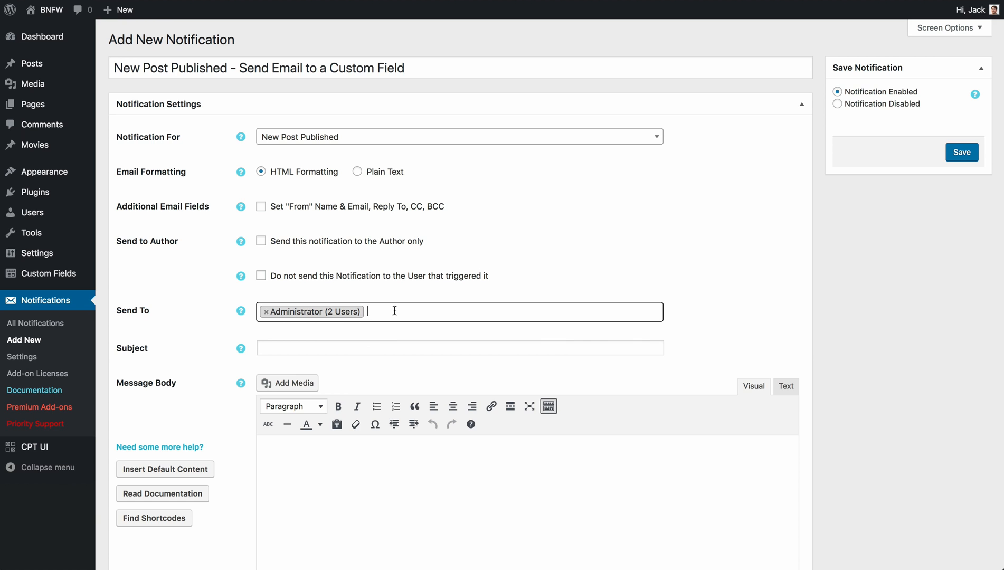
pyautogui.write('[custom_field field="text"]')
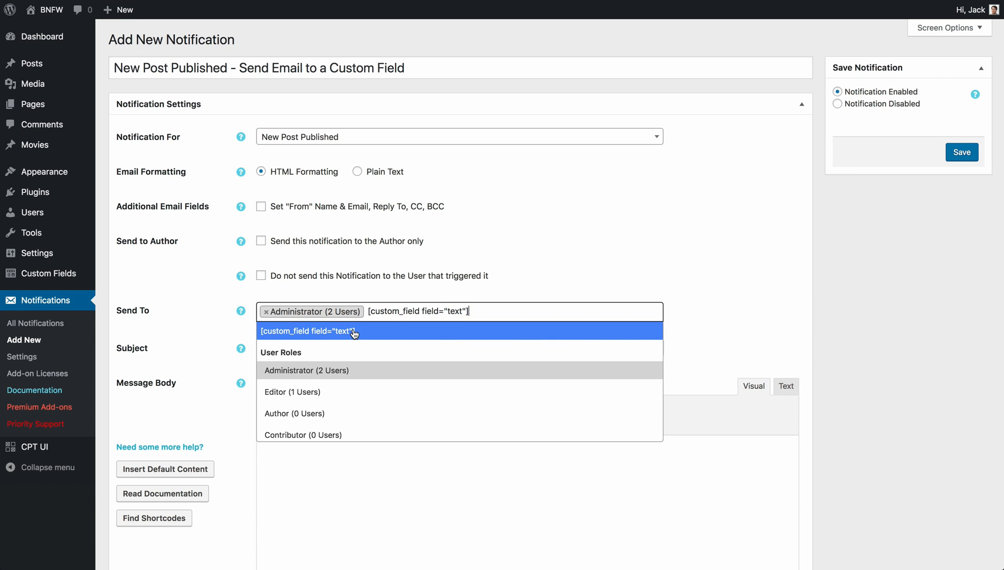
pyautogui.click(308, 332)
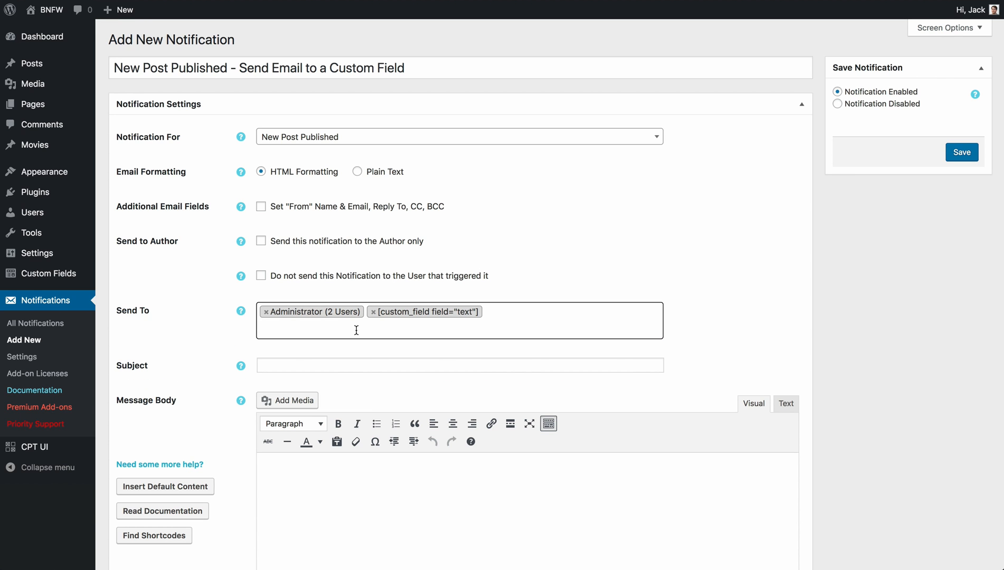
pyautogui.moveTo(401, 310)
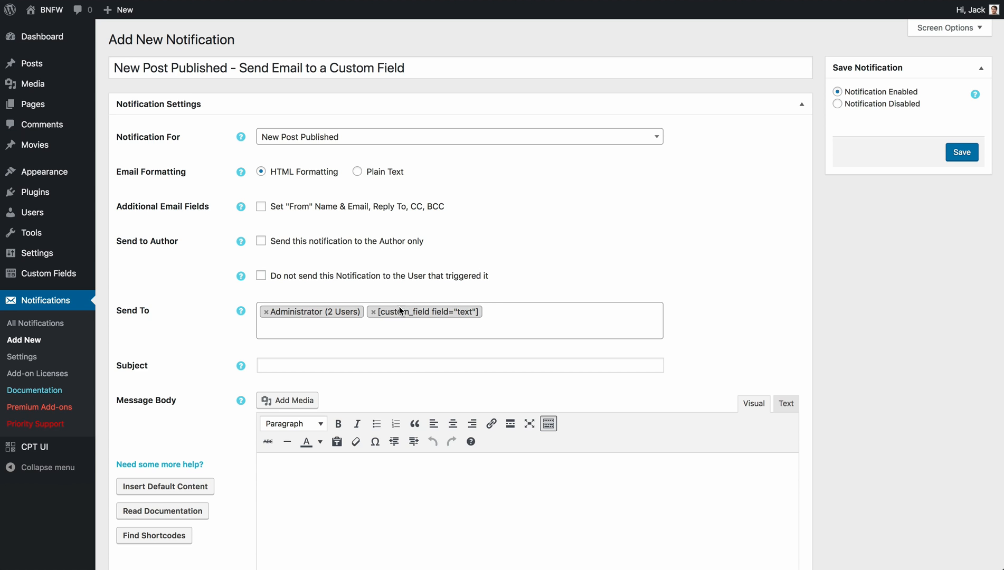
pyautogui.moveTo(459, 314)
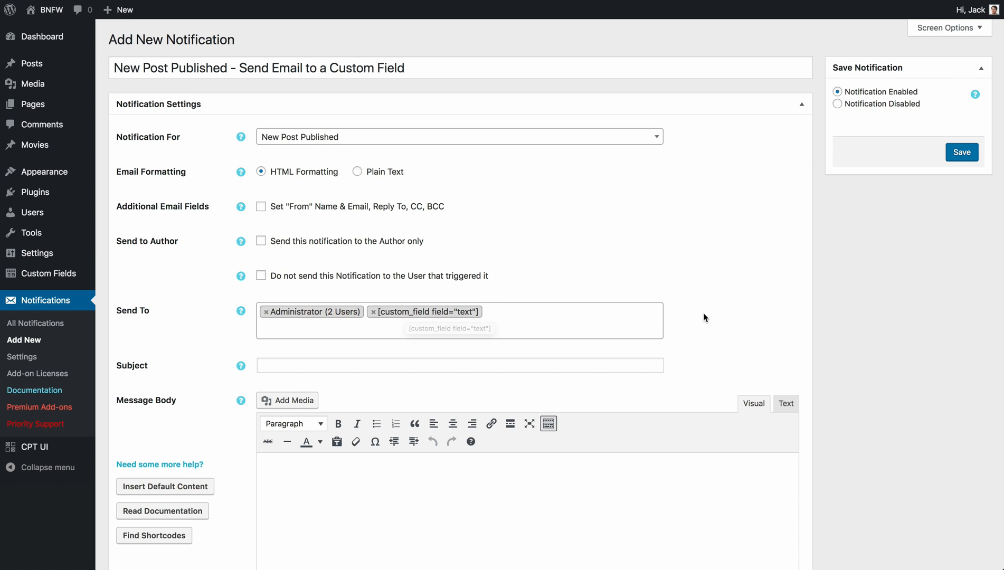
pyautogui.scroll(-3)
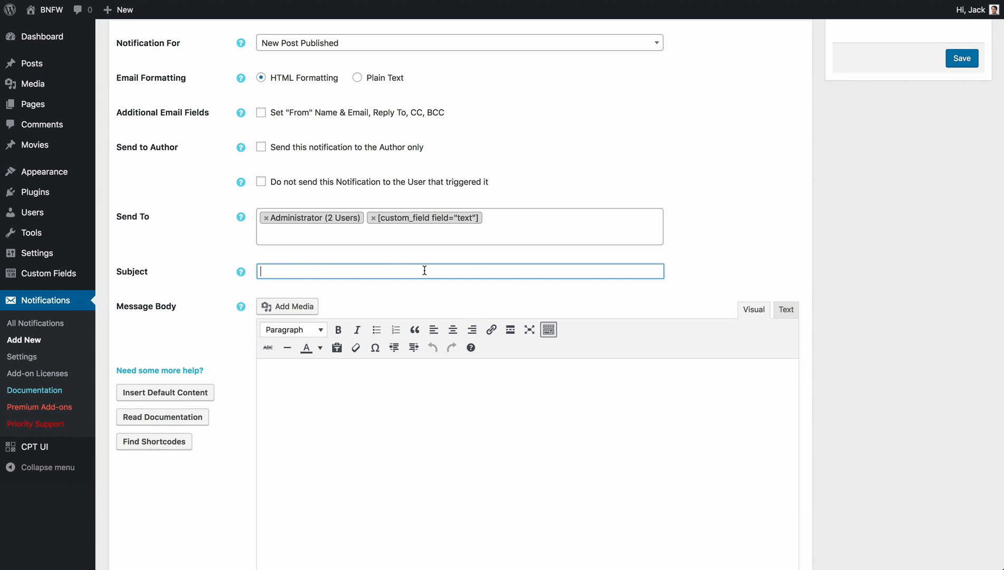
# Set subject [post_title] and message body [post_content], then save the notification
pyautogui.write('[post_title]')
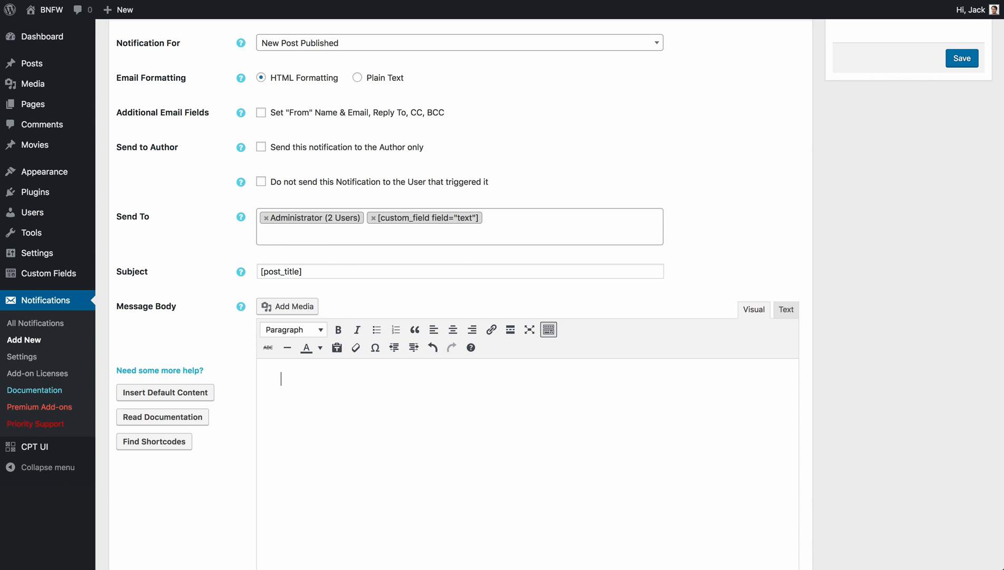
pyautogui.write('[post_content]')
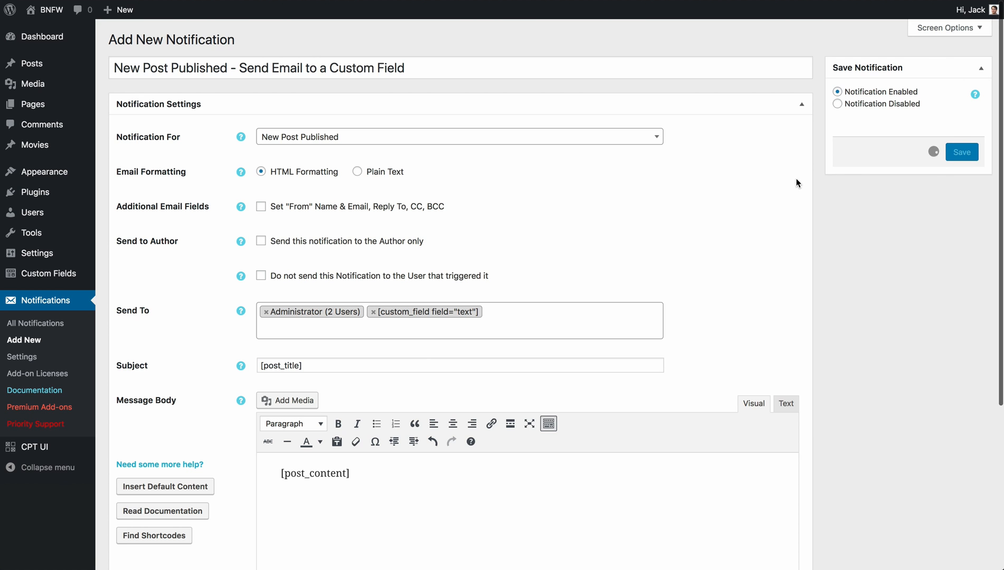
pyautogui.click(961, 152)
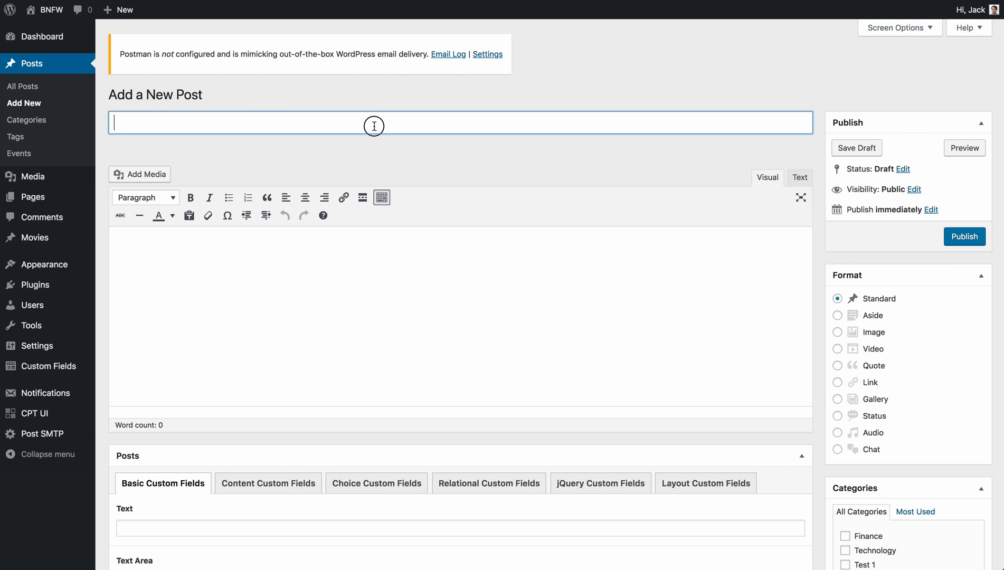
pyautogui.moveTo(444, 125)
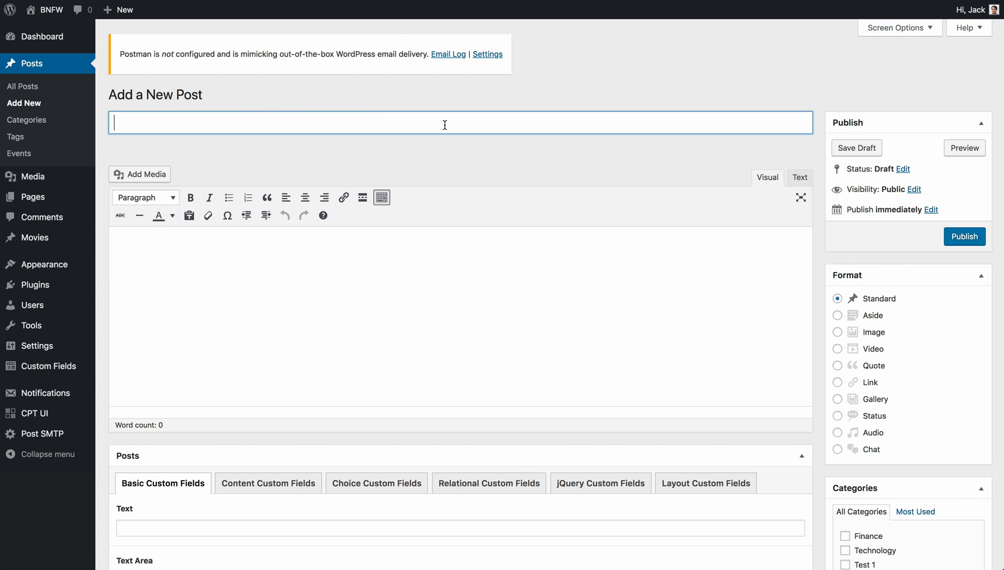
# Draft a post titled 'New post to trigger custom field' with body 'This is some content.'
pyautogui.write('New post t')
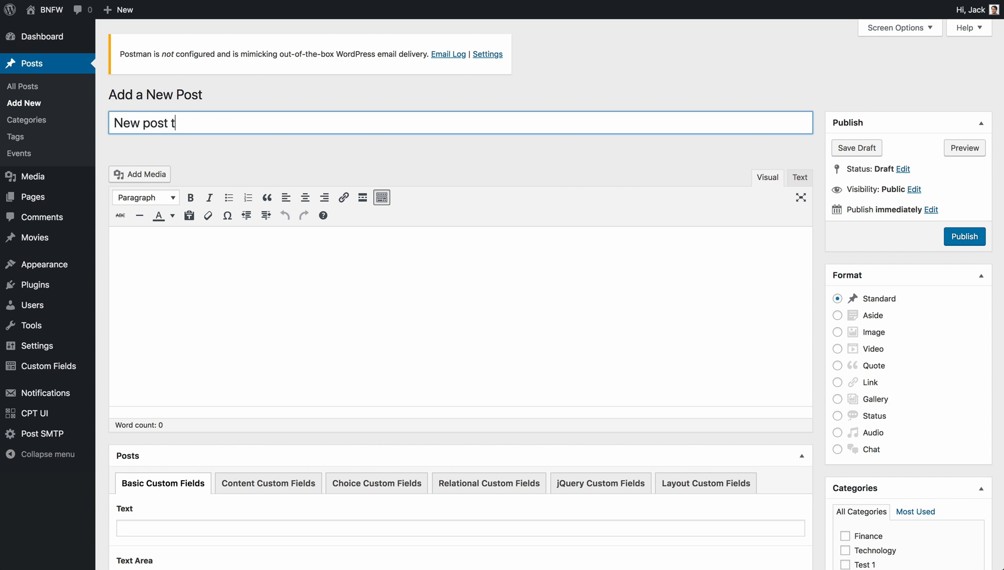
pyautogui.write('o trigger custom field')
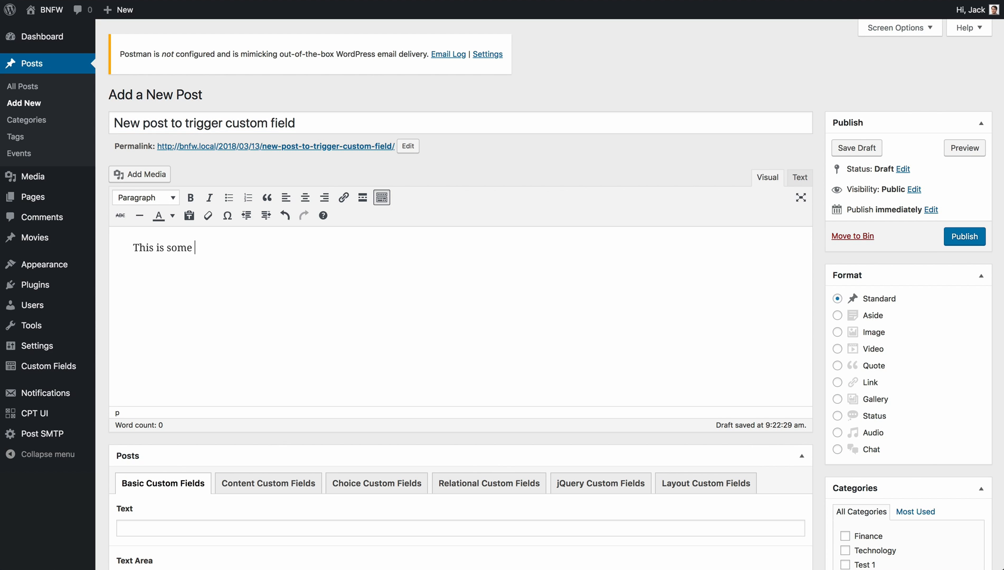
pyautogui.write('content.')
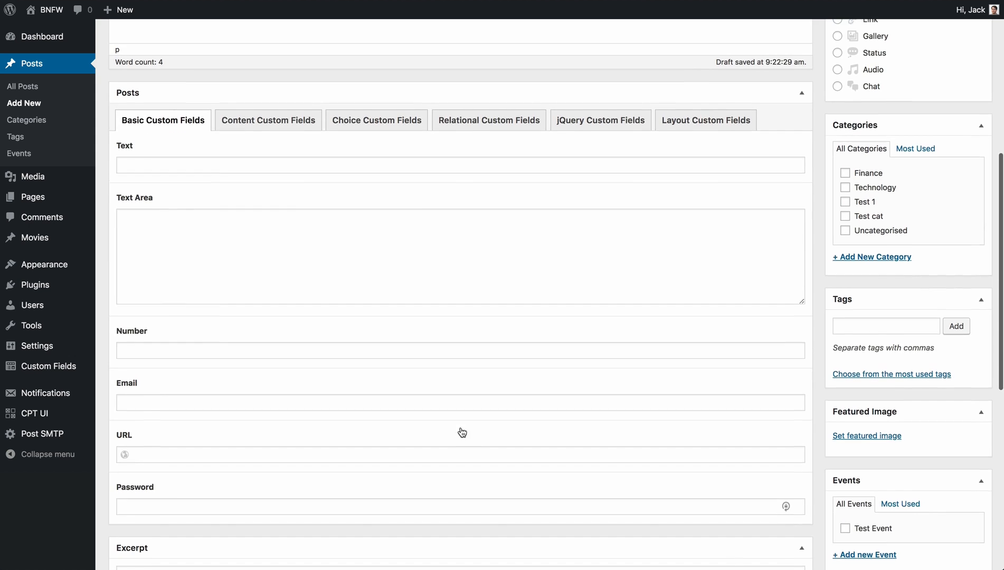
pyautogui.click(268, 119)
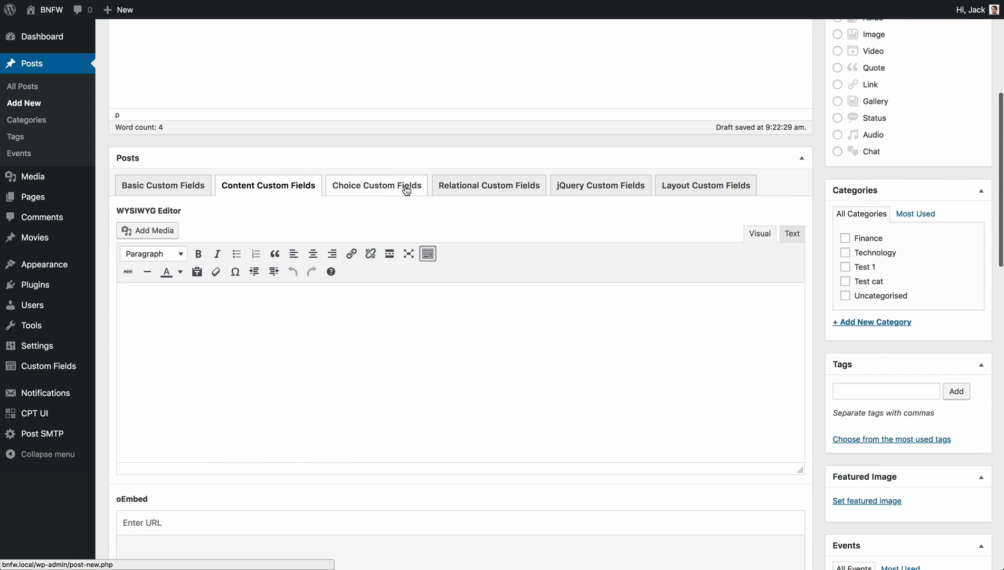
pyautogui.click(163, 185)
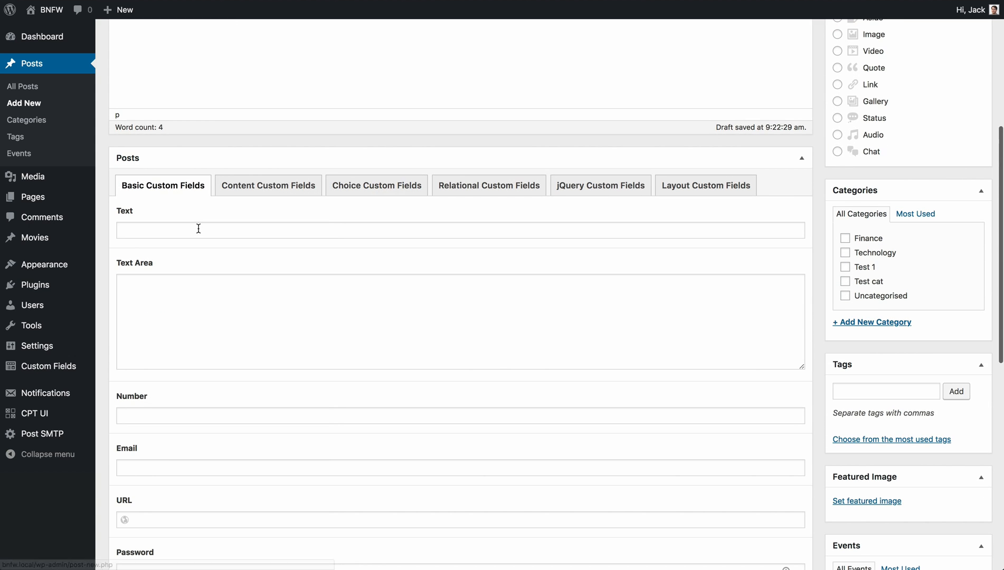
pyautogui.click(461, 230)
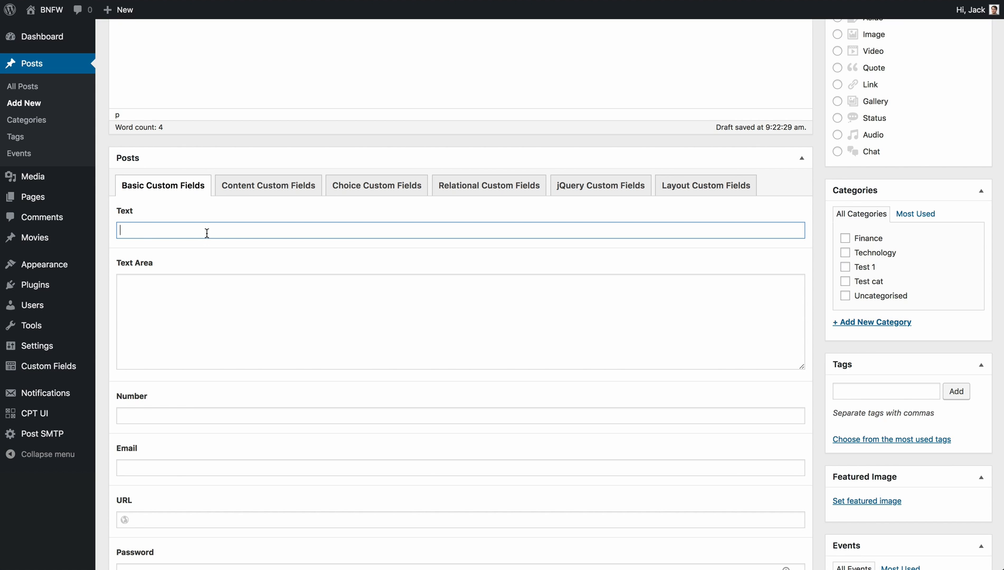
pyautogui.write('testingemail@')
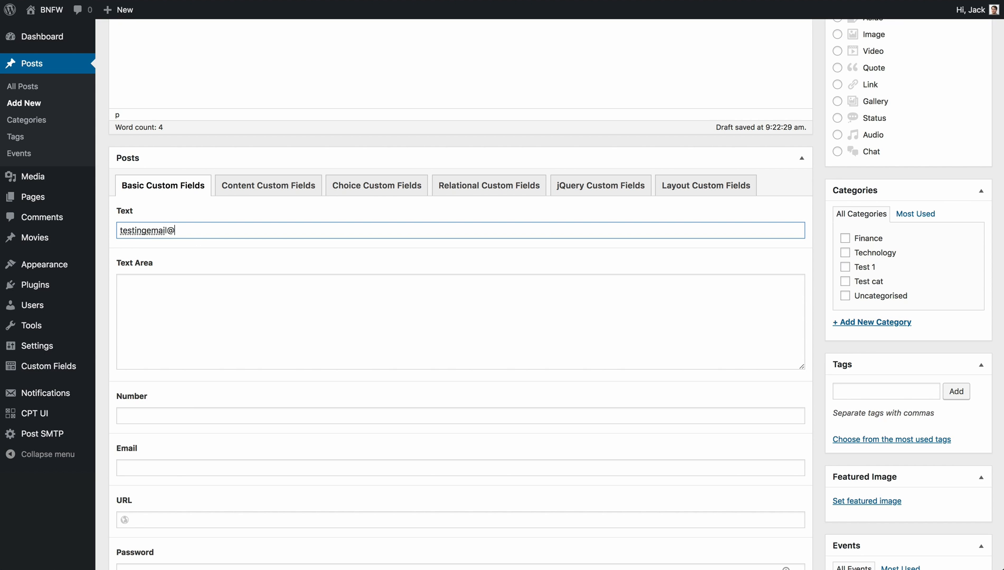
pyautogui.write('bnfw.local')
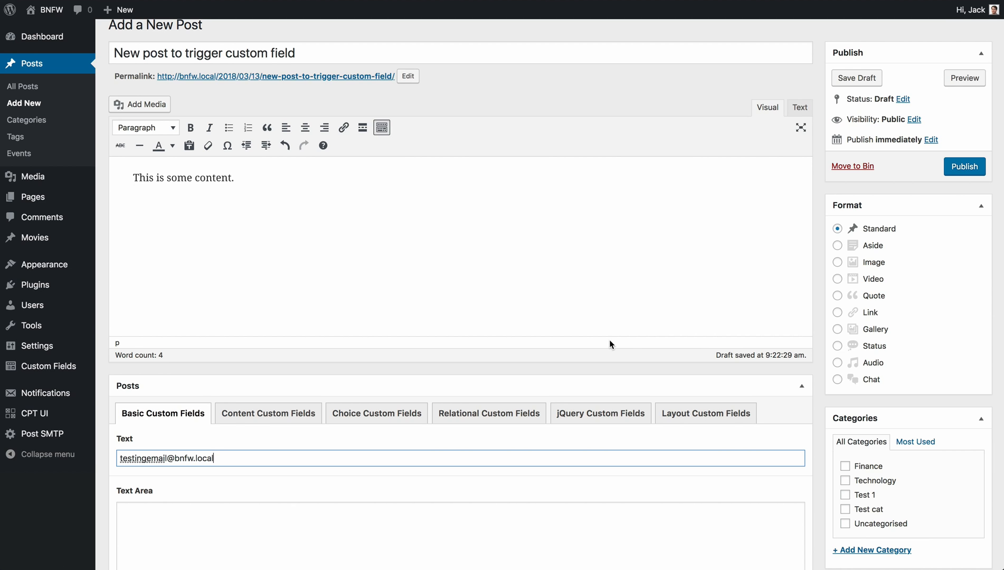
pyautogui.moveTo(161, 481)
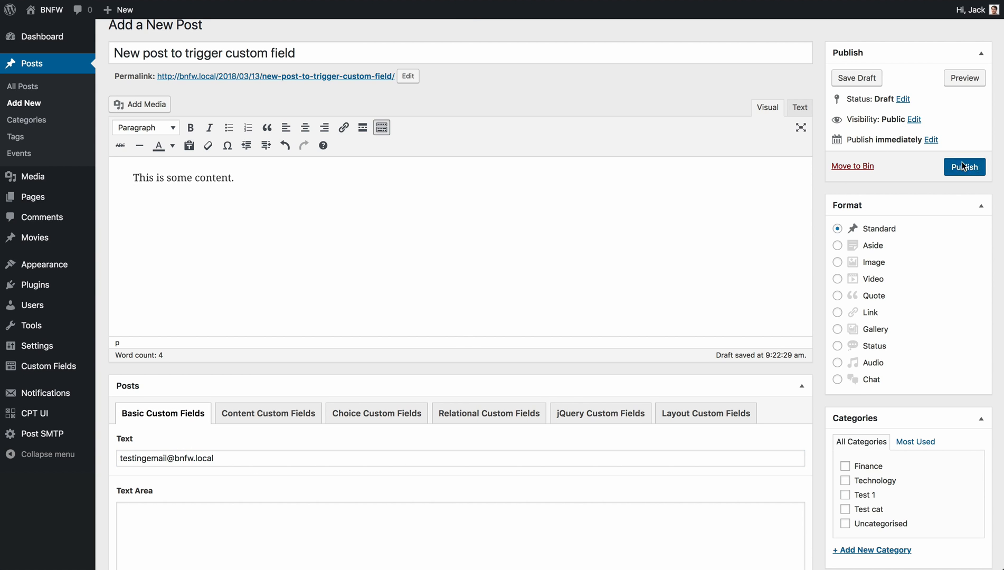
pyautogui.click(964, 167)
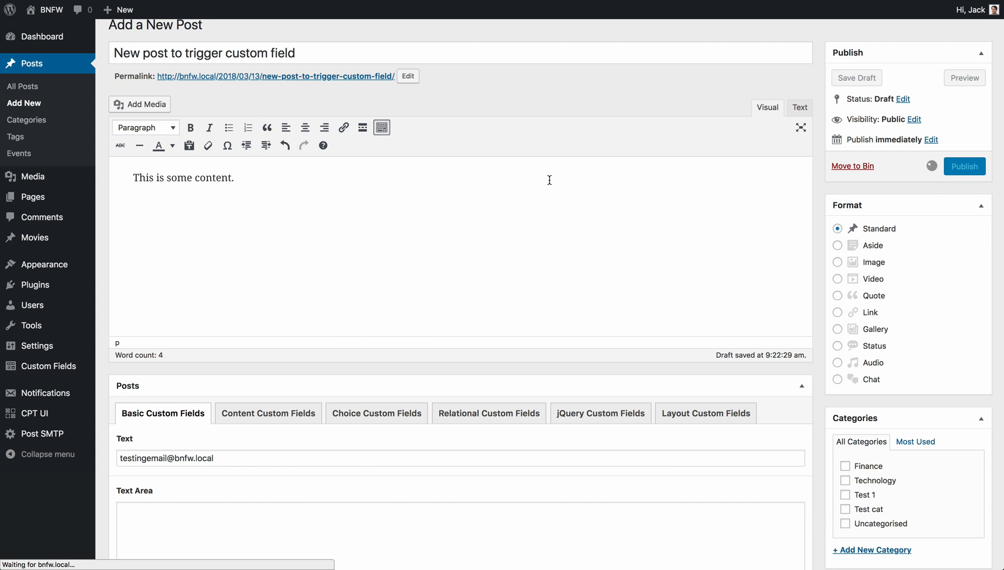
pyautogui.click(964, 166)
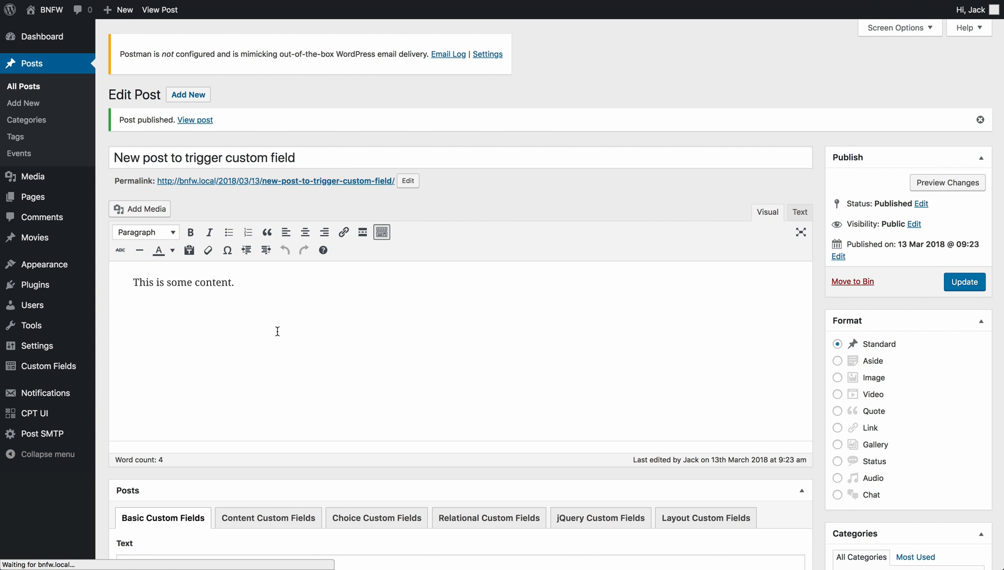
pyautogui.moveTo(43, 434)
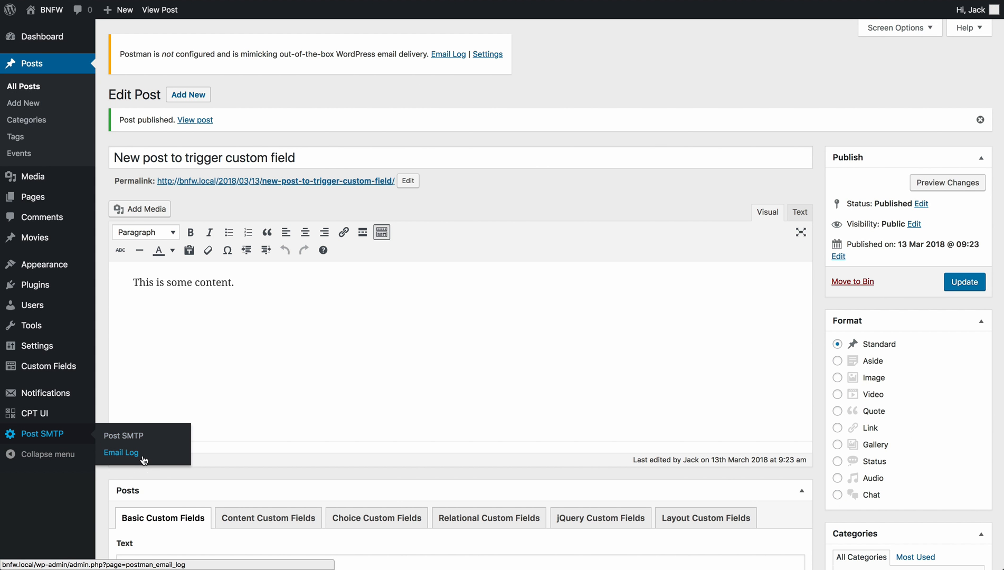
# Inspect logged emails in the Post SMTP email log to check the To addresses
pyautogui.click(120, 453)
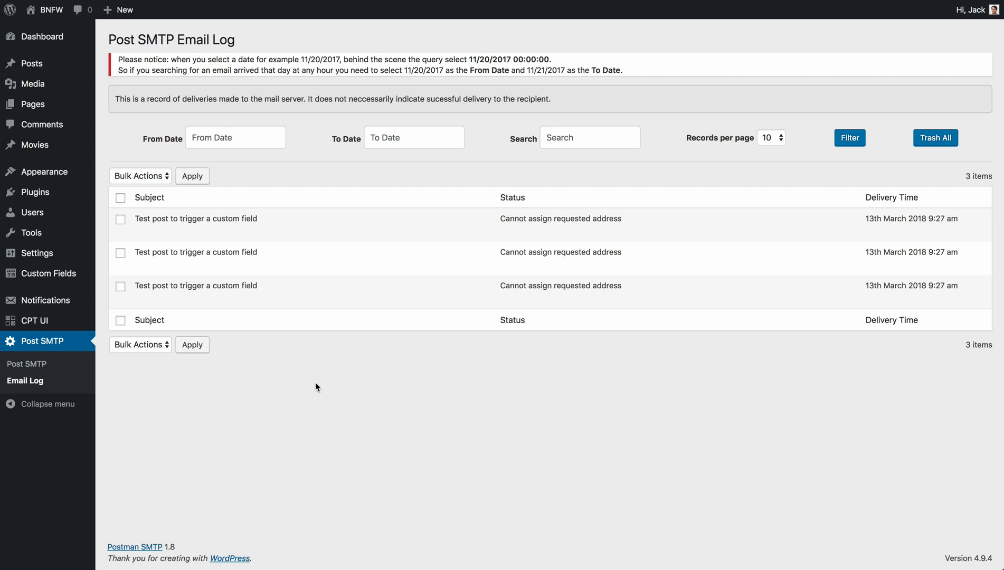
pyautogui.moveTo(196, 219)
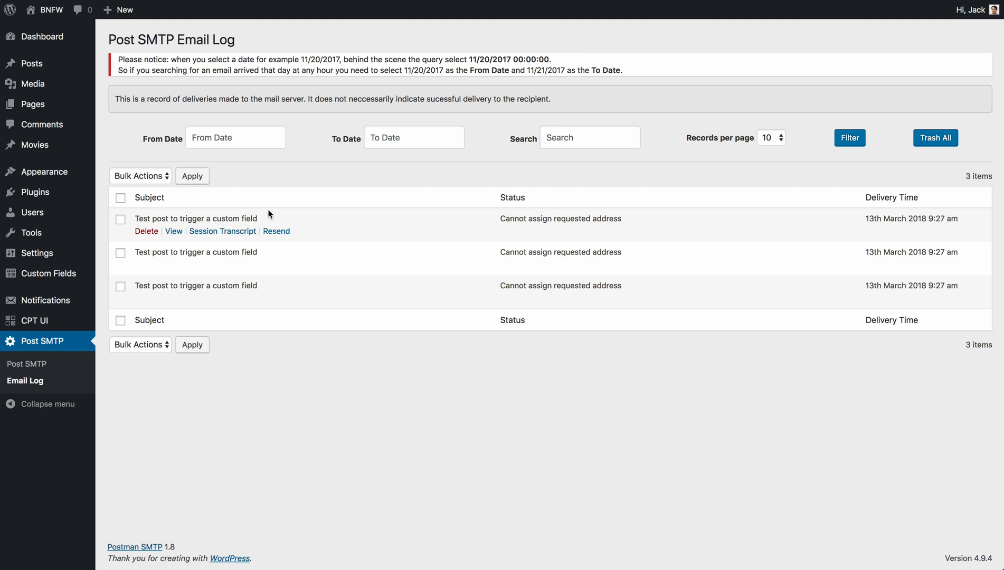
pyautogui.click(173, 231)
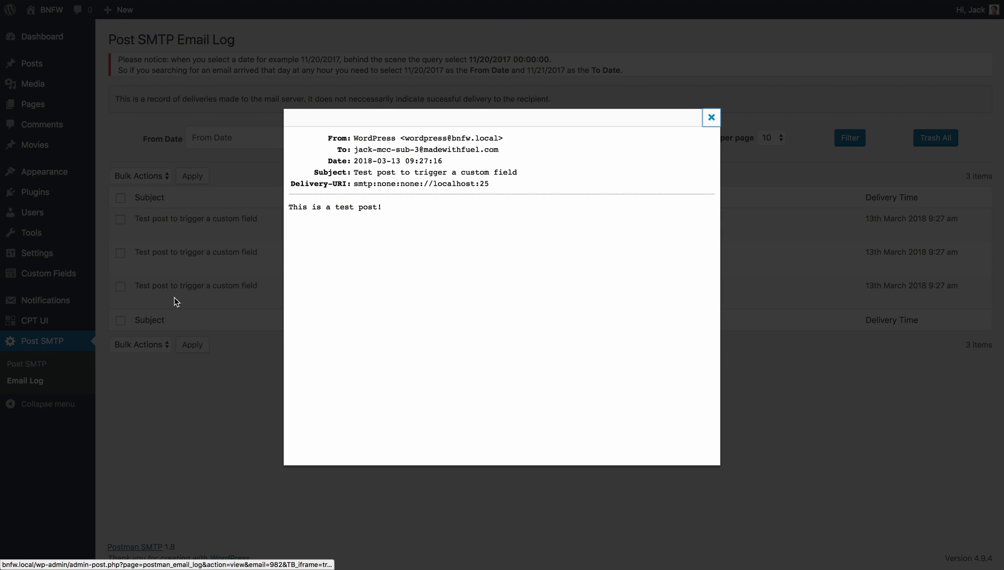
pyautogui.click(711, 117)
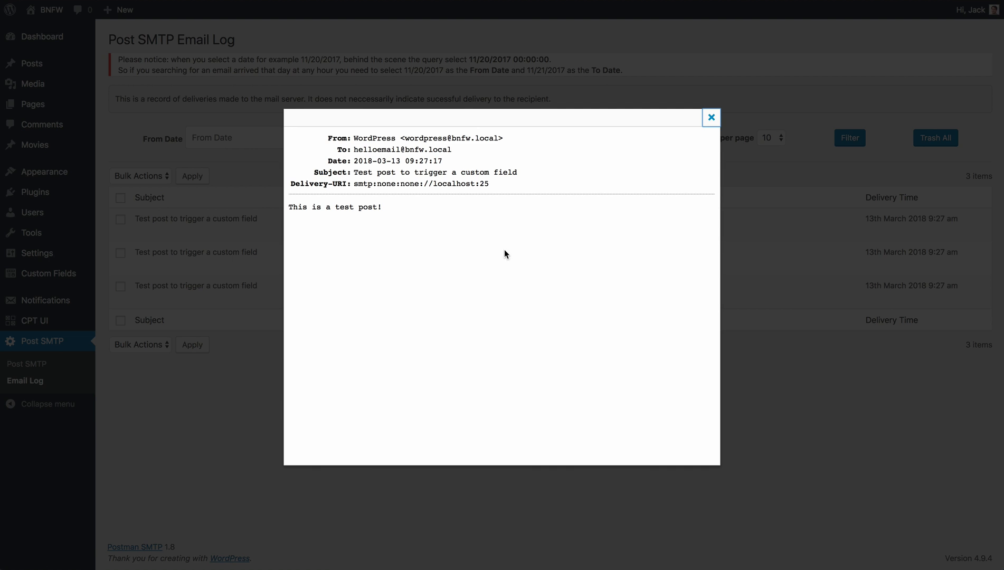
pyautogui.doubleClick(400, 149)
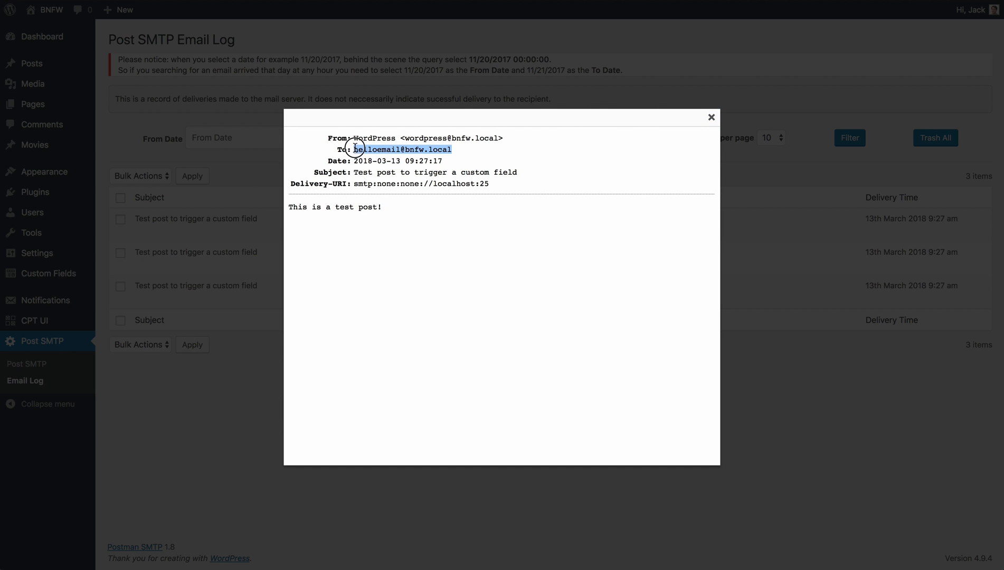
pyautogui.click(711, 117)
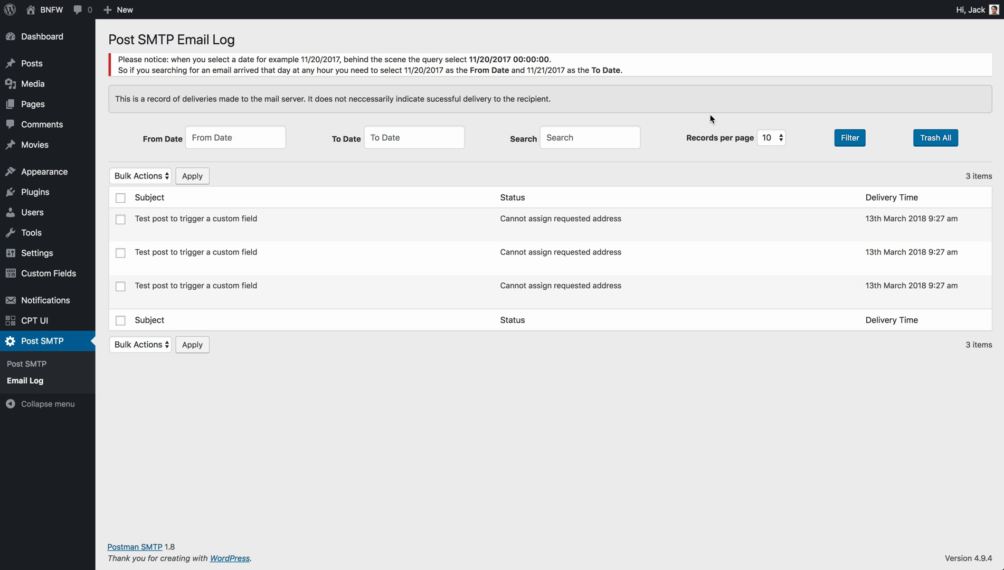